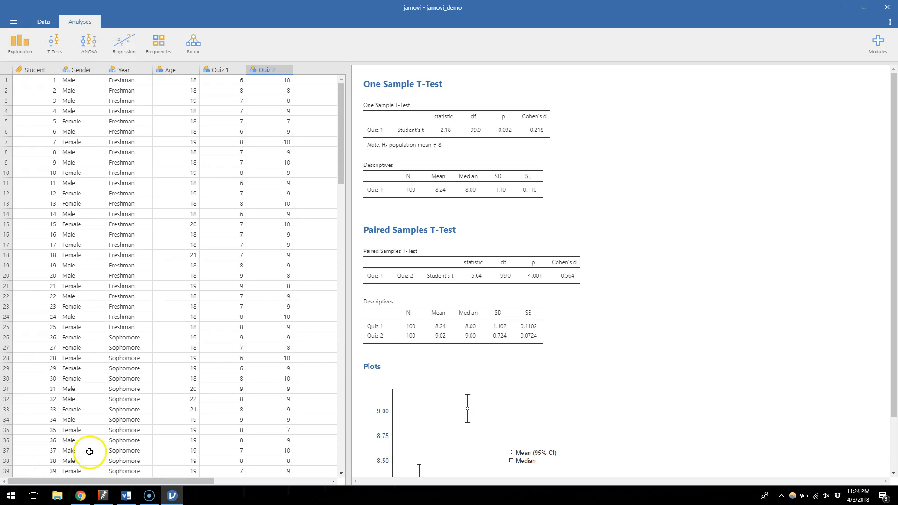
{"action": "mouse_move", "coordinate": [148, 173]}
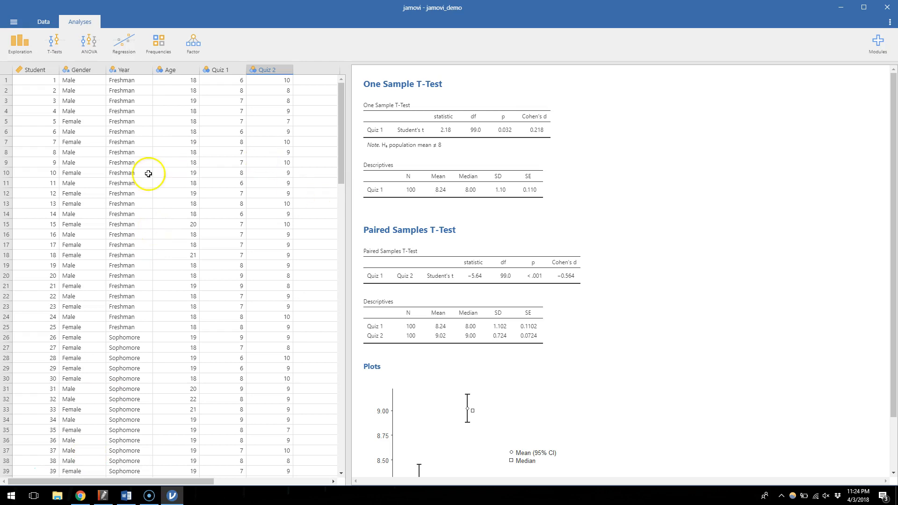
{"action": "mouse_move", "coordinate": [219, 113]}
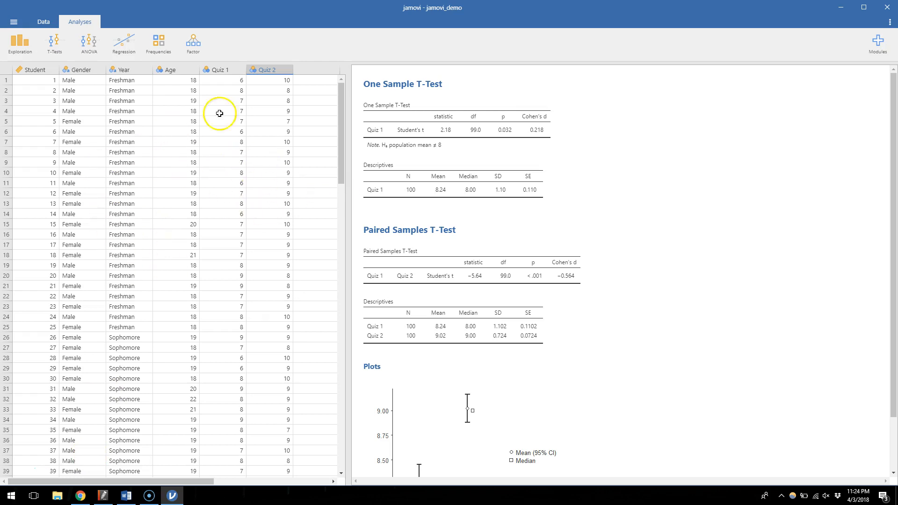
Step: Review the Female and Male values in the Gender column, then start an Independent Samples T-Test
{"action": "scroll", "scroll_direction": "down", "scroll_amount": 3}
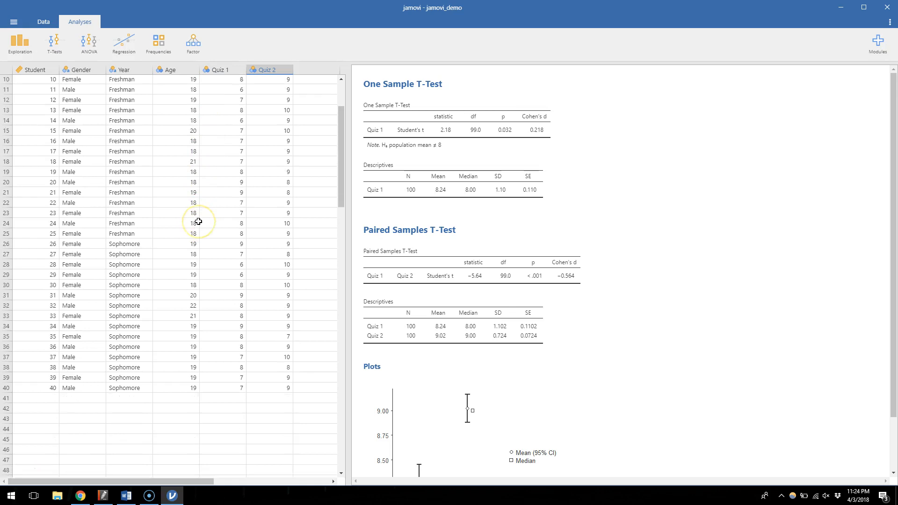
{"action": "scroll", "scroll_direction": "down", "scroll_amount": 3}
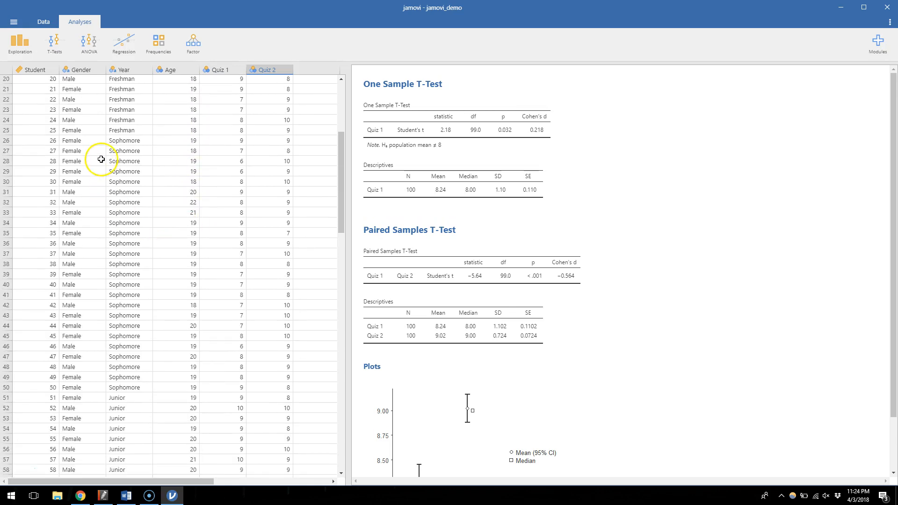
{"action": "left_click", "coordinate": [86, 119]}
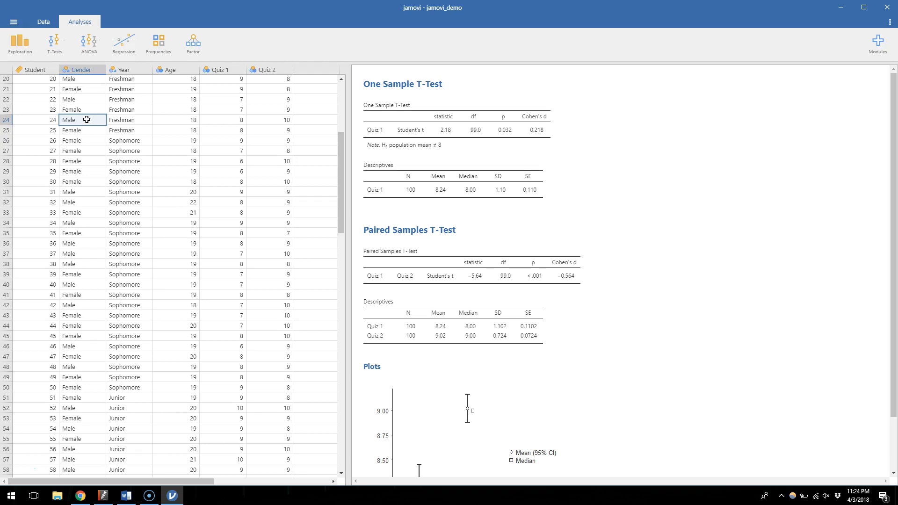
{"action": "mouse_move", "coordinate": [86, 135]}
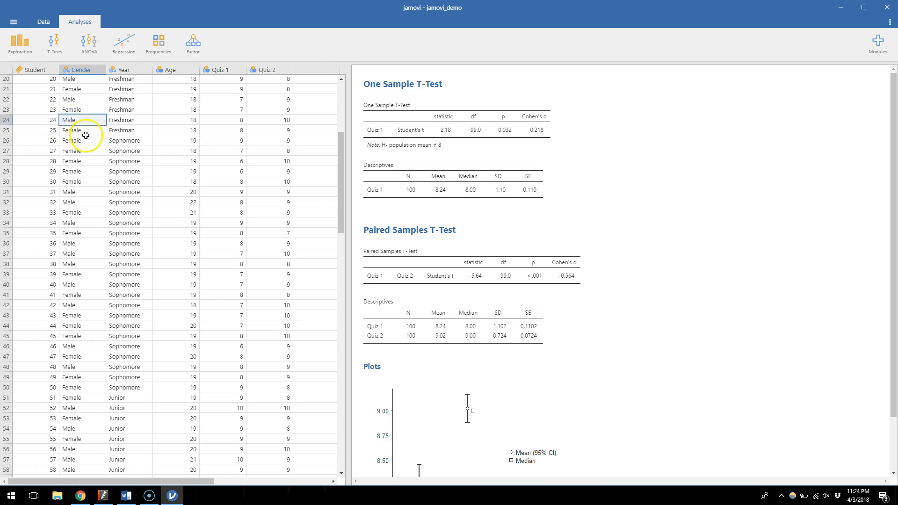
{"action": "left_click", "coordinate": [72, 140]}
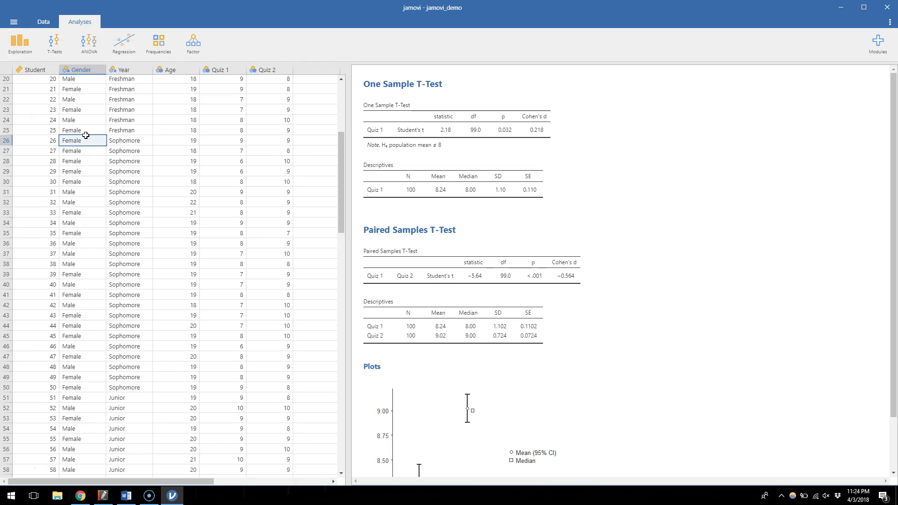
{"action": "scroll", "scroll_direction": "up", "scroll_amount": 3}
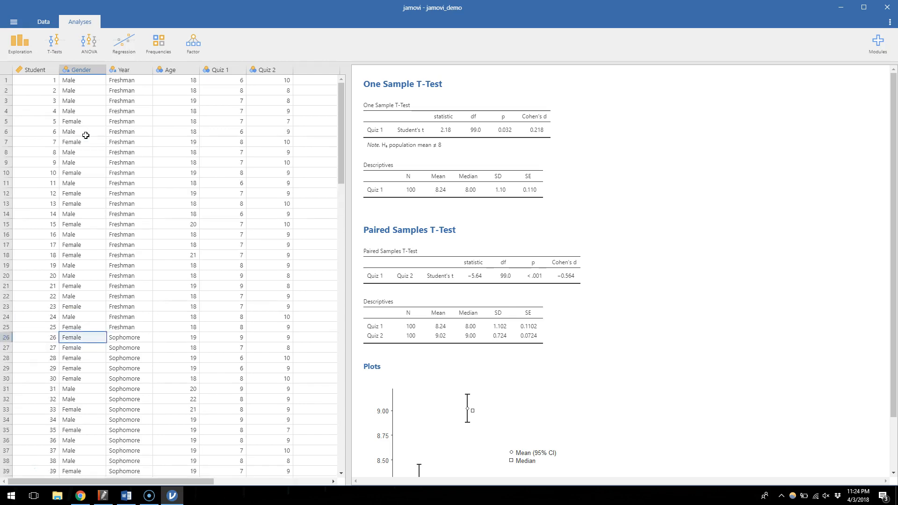
{"action": "left_click", "coordinate": [81, 80]}
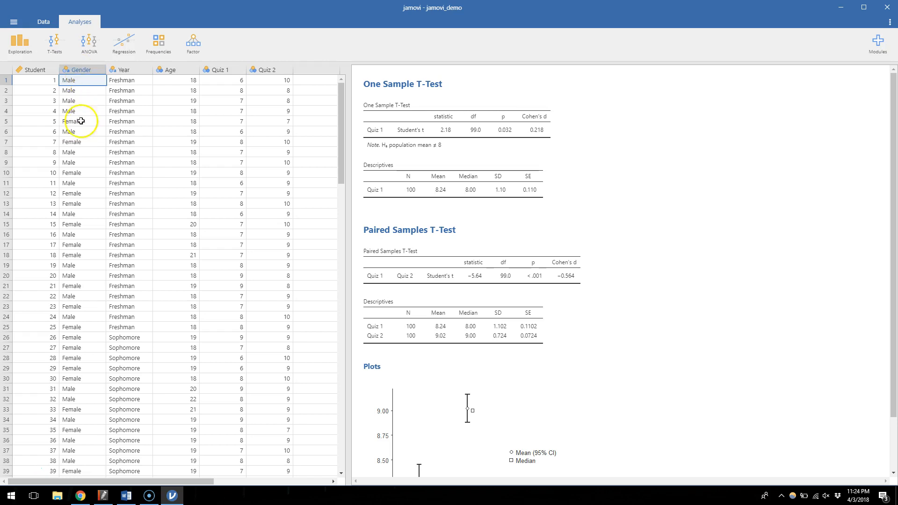
{"action": "mouse_move", "coordinate": [82, 105]}
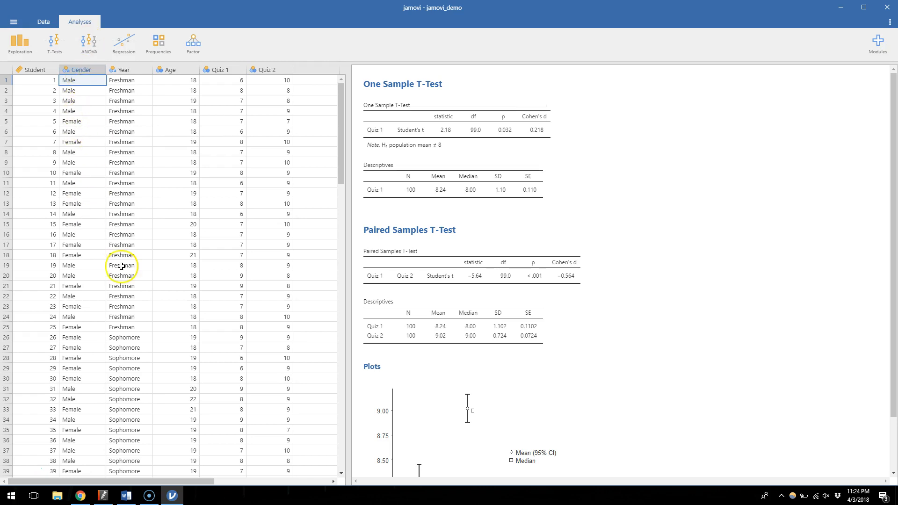
{"action": "mouse_move", "coordinate": [82, 161]}
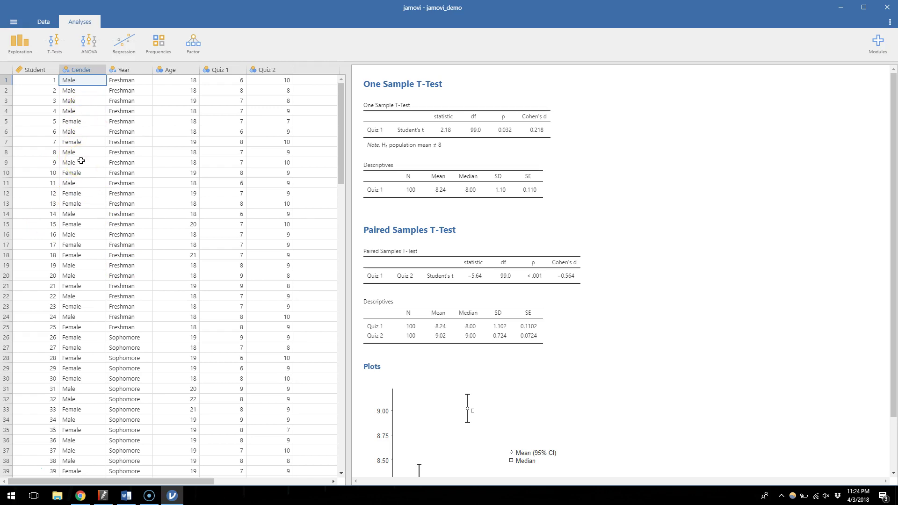
{"action": "mouse_move", "coordinate": [54, 43]}
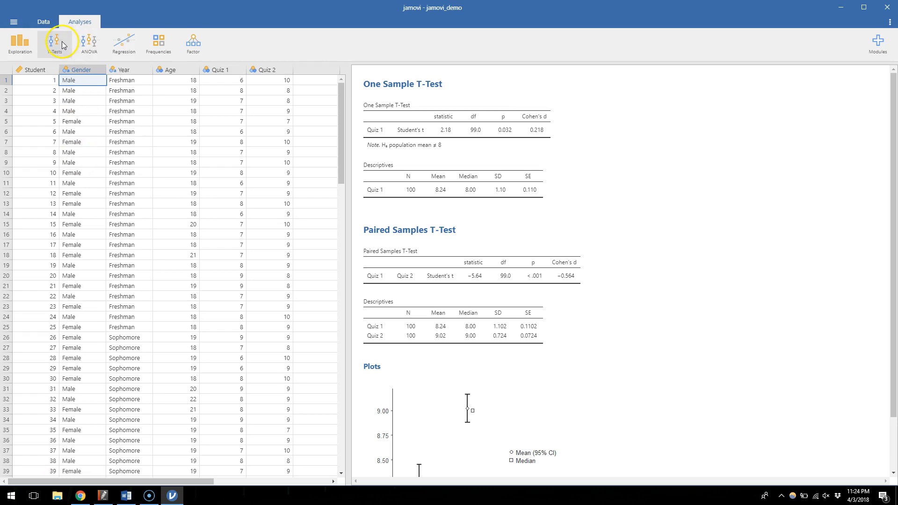
{"action": "left_click", "coordinate": [56, 43]}
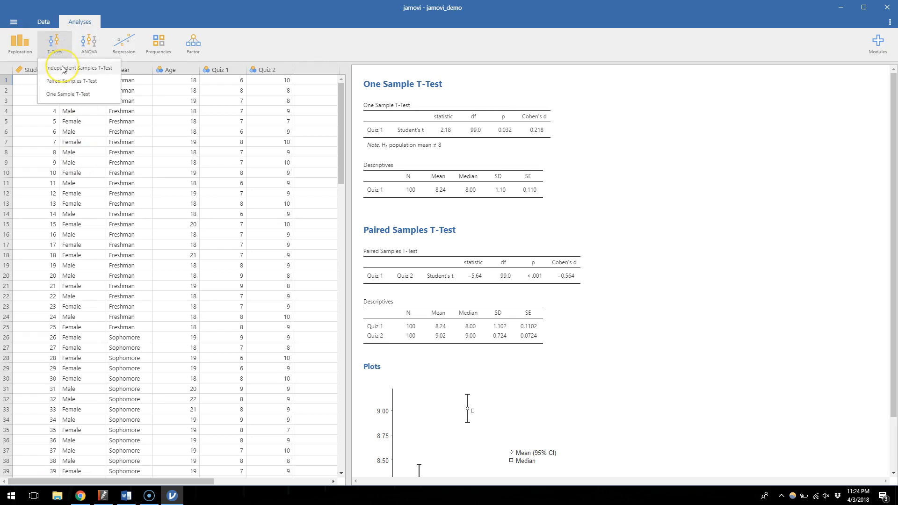
{"action": "mouse_move", "coordinate": [63, 70]}
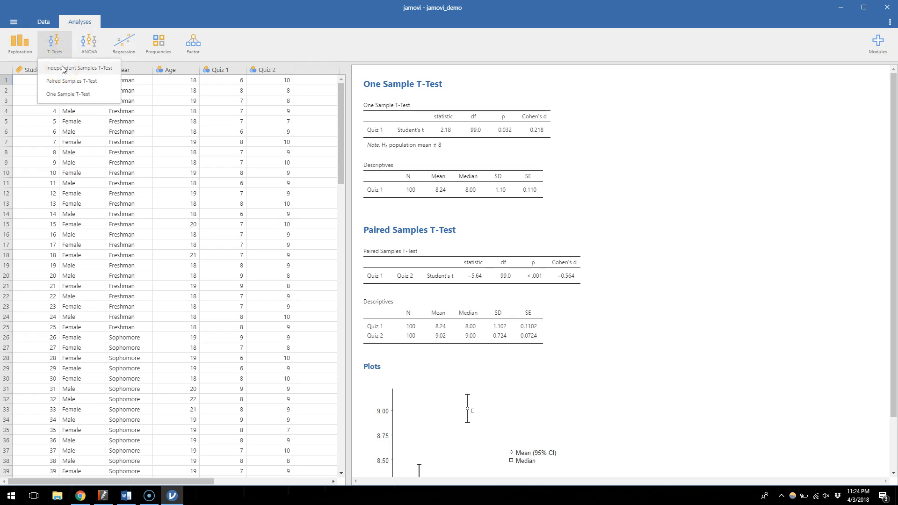
{"action": "left_click", "coordinate": [79, 67]}
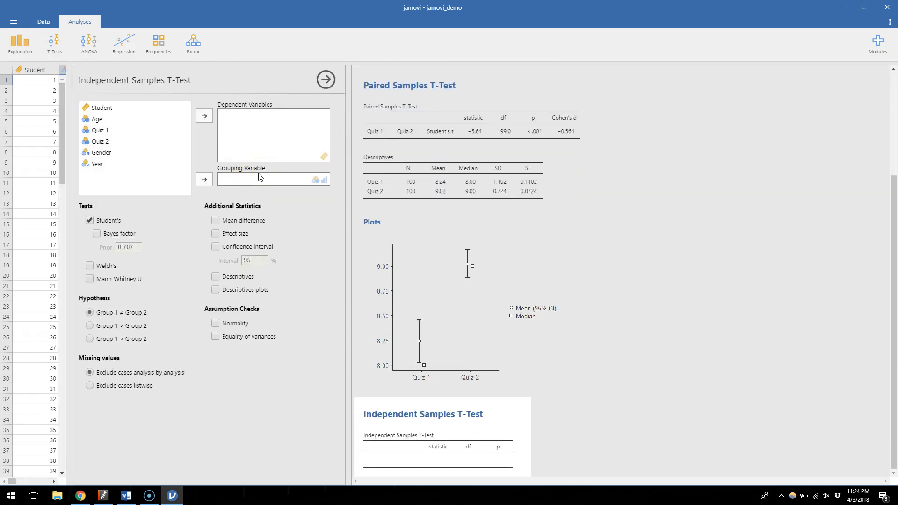
{"action": "mouse_move", "coordinate": [232, 162]}
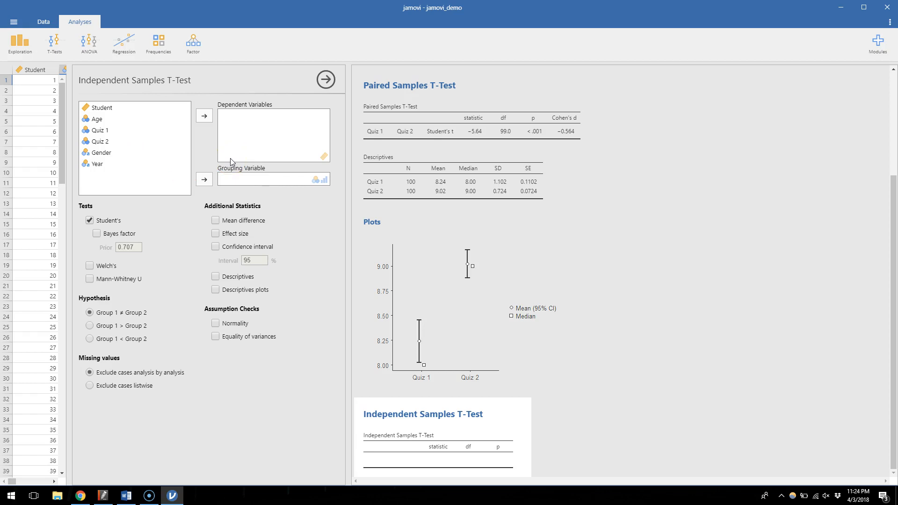
{"action": "mouse_move", "coordinate": [475, 301]}
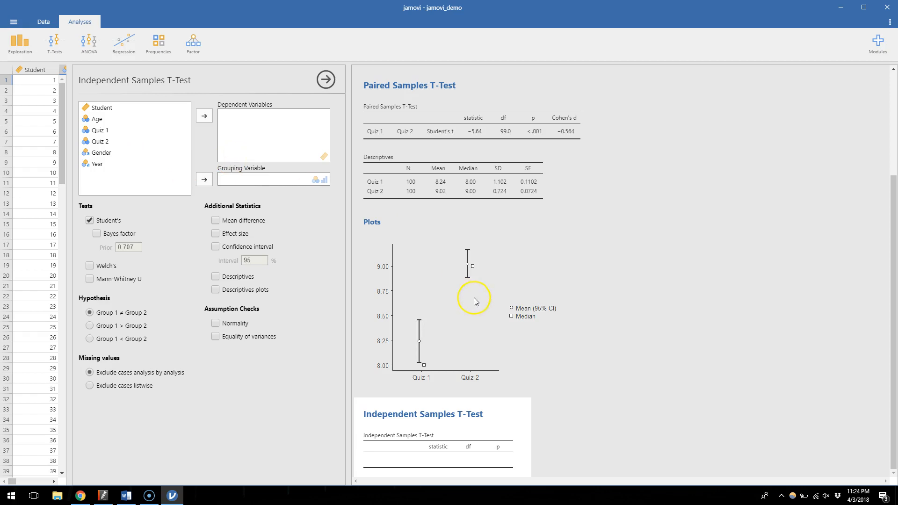
{"action": "mouse_move", "coordinate": [383, 429]}
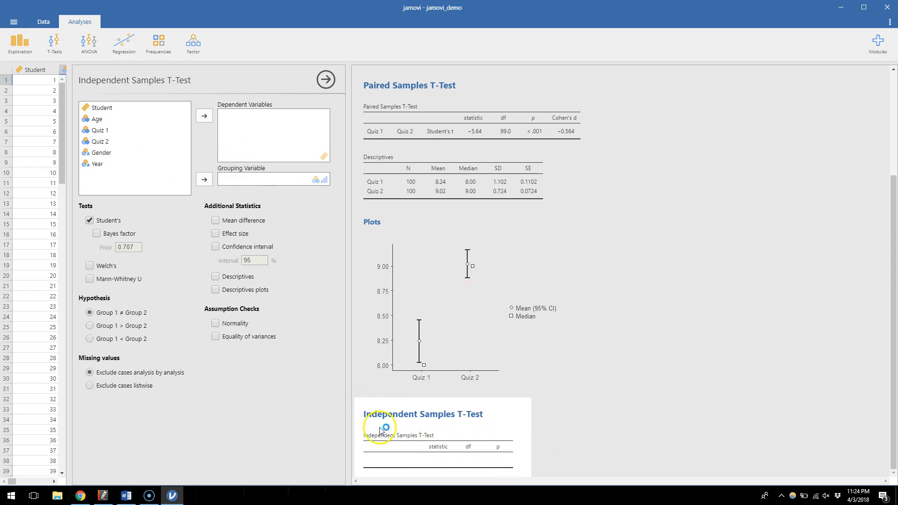
{"action": "mouse_move", "coordinate": [166, 158]}
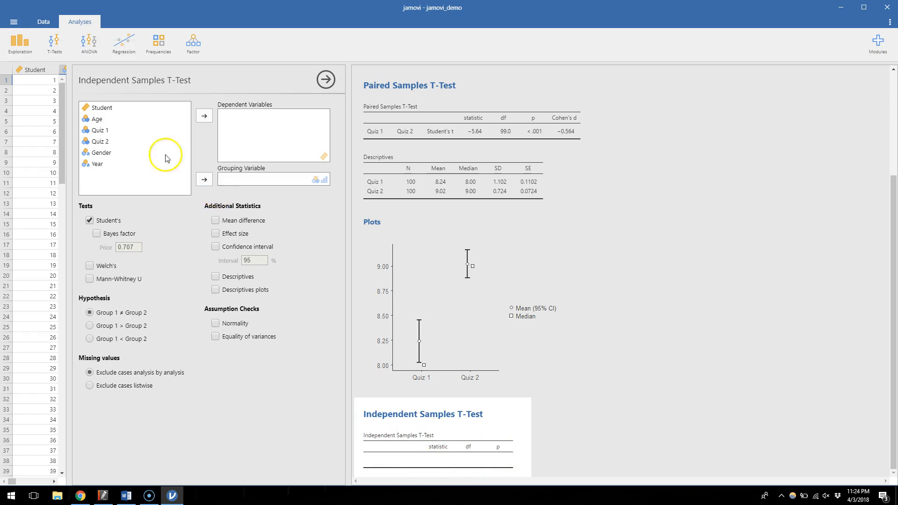
{"action": "mouse_move", "coordinate": [105, 132]}
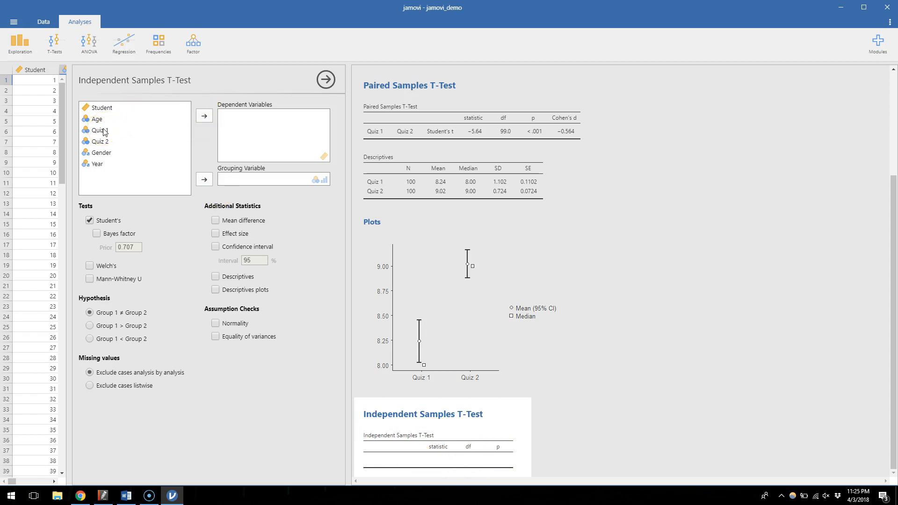
Step: Assign Quiz 1 as the dependent variable and Gender as the grouping variable
{"action": "left_click", "coordinate": [107, 131]}
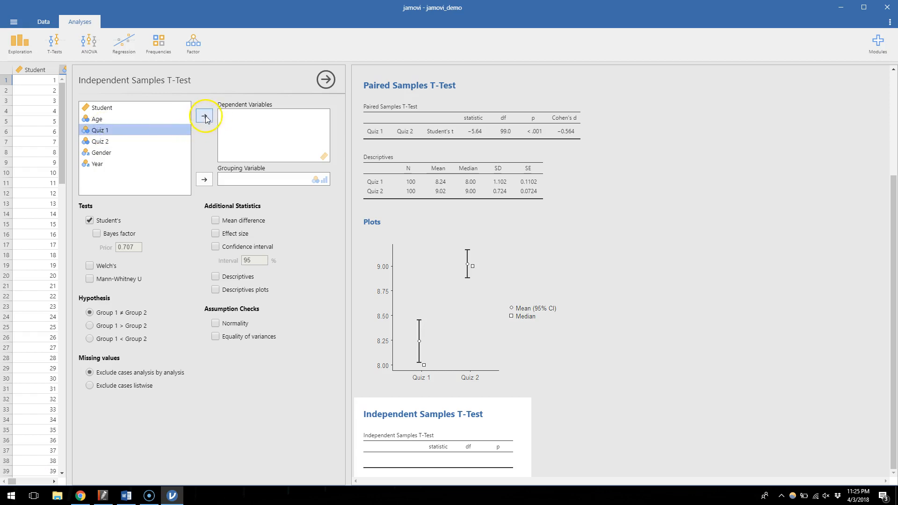
{"action": "mouse_move", "coordinate": [205, 118]}
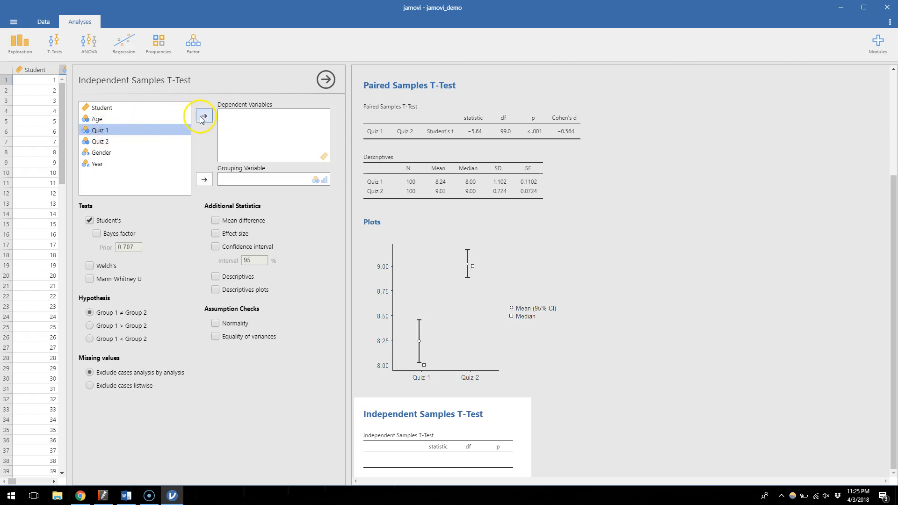
{"action": "left_click", "coordinate": [204, 116]}
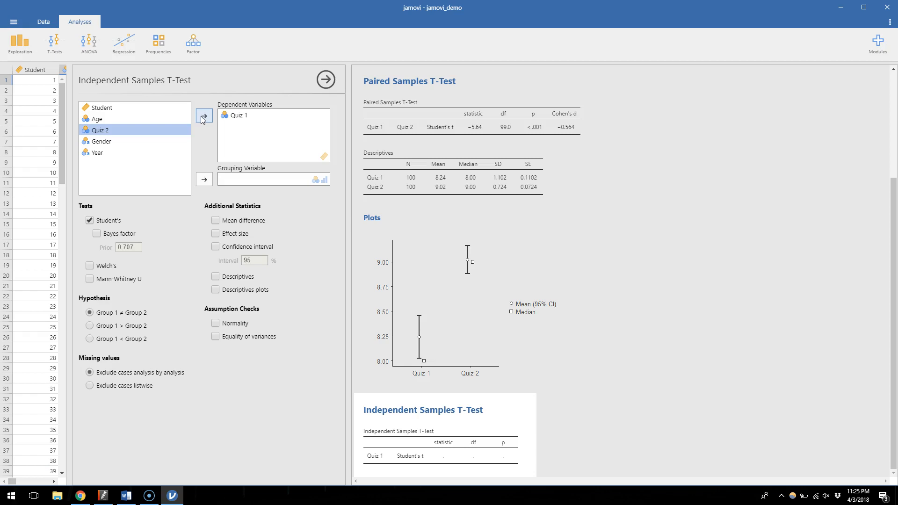
{"action": "mouse_move", "coordinate": [105, 145]}
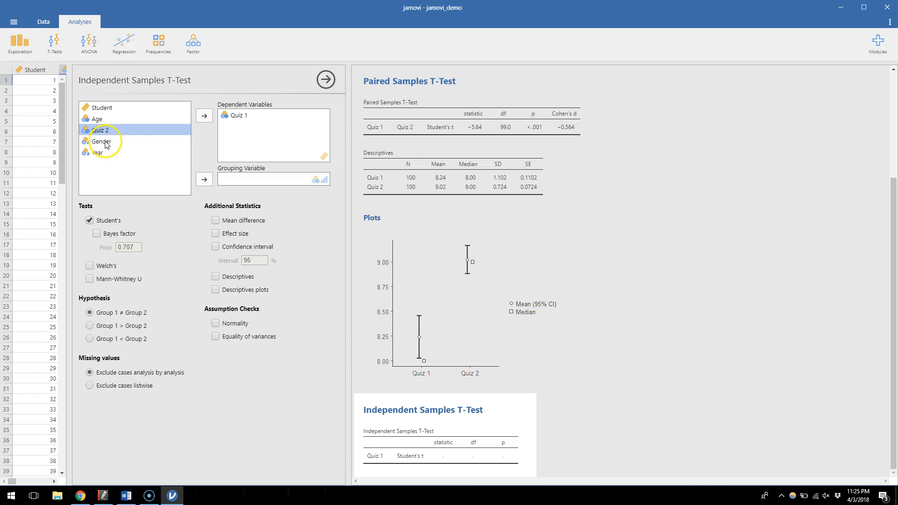
{"action": "left_click", "coordinate": [102, 141]}
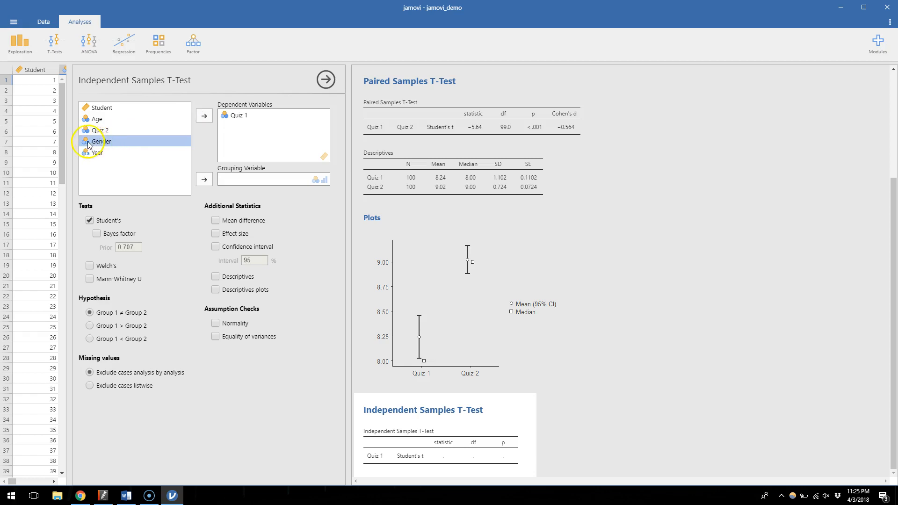
{"action": "mouse_move", "coordinate": [199, 177]}
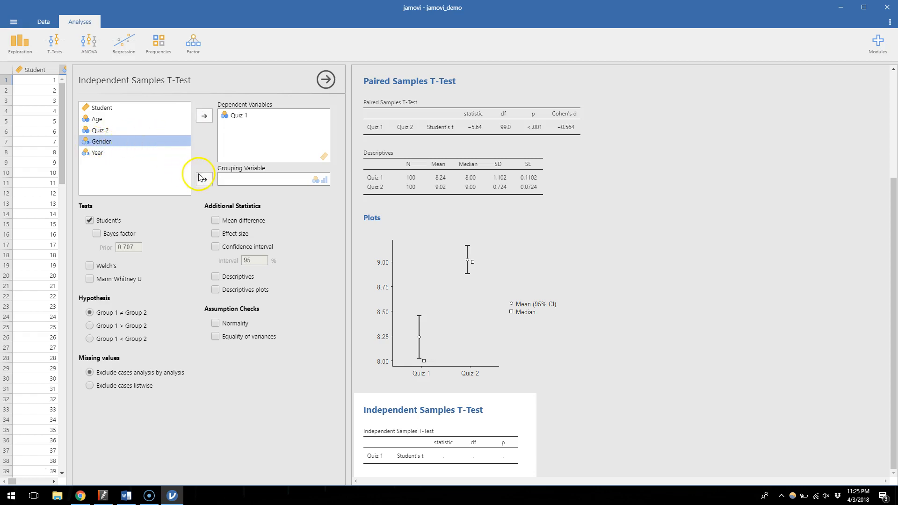
{"action": "left_click", "coordinate": [205, 179]}
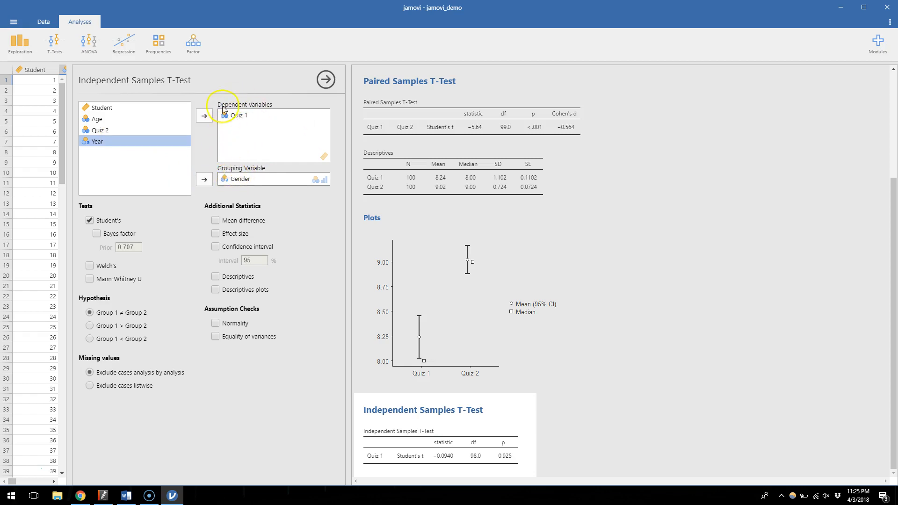
{"action": "mouse_move", "coordinate": [261, 184]}
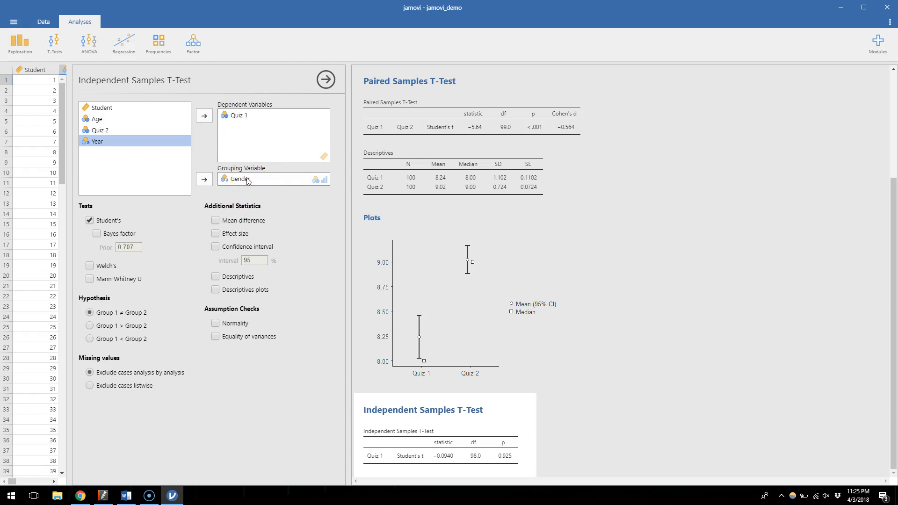
{"action": "mouse_move", "coordinate": [487, 479]}
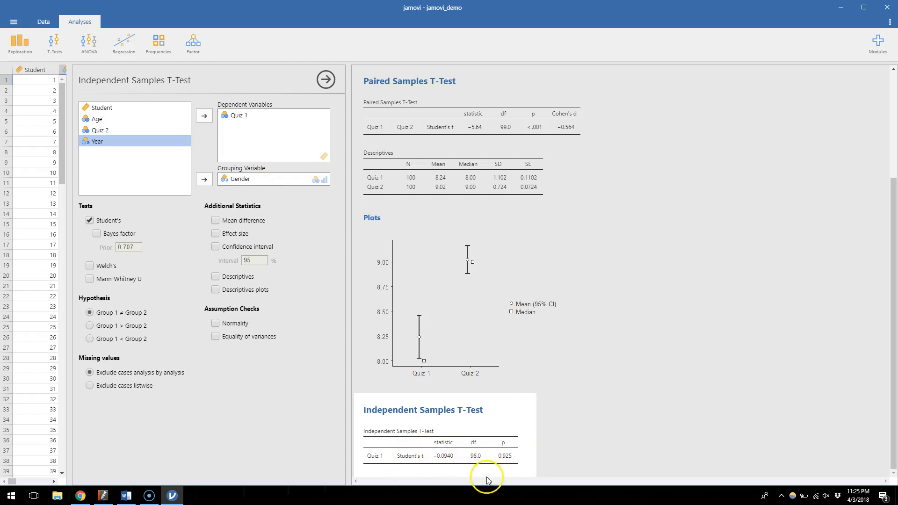
{"action": "mouse_move", "coordinate": [406, 470]}
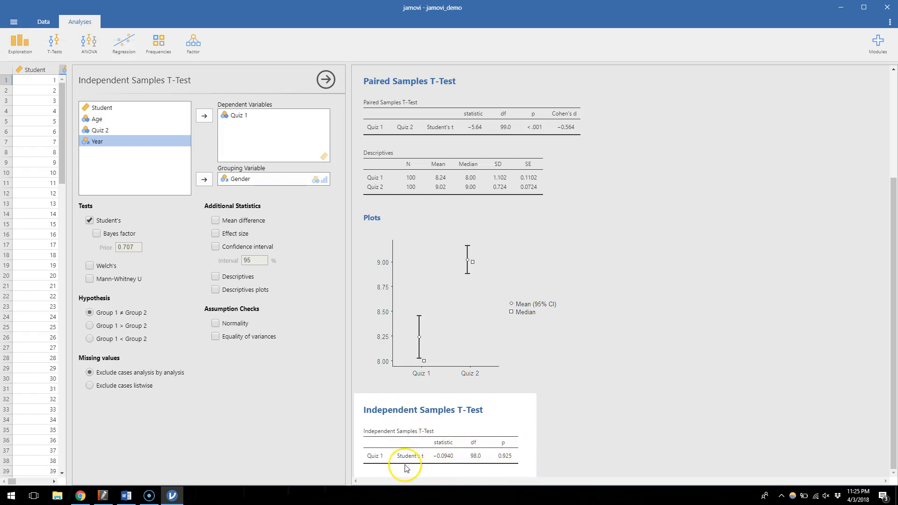
{"action": "mouse_move", "coordinate": [454, 459]}
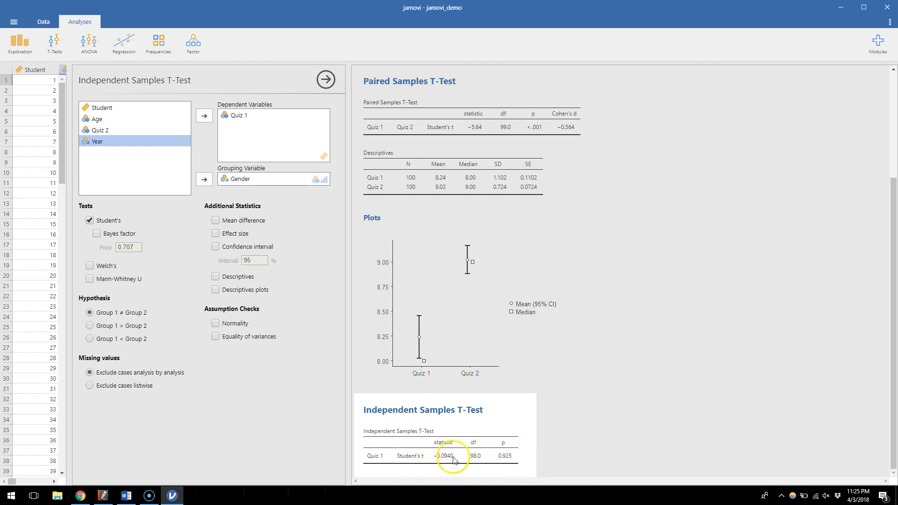
{"action": "mouse_move", "coordinate": [443, 463]}
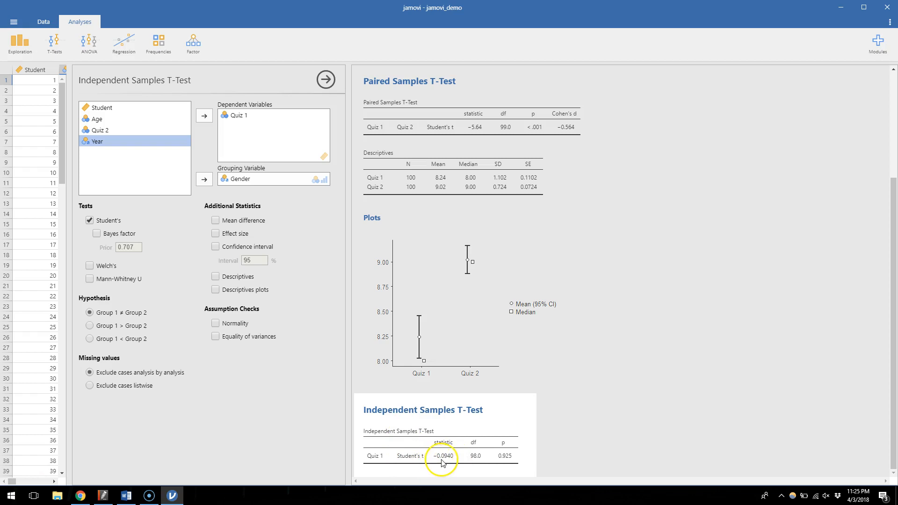
{"action": "mouse_move", "coordinate": [477, 461]}
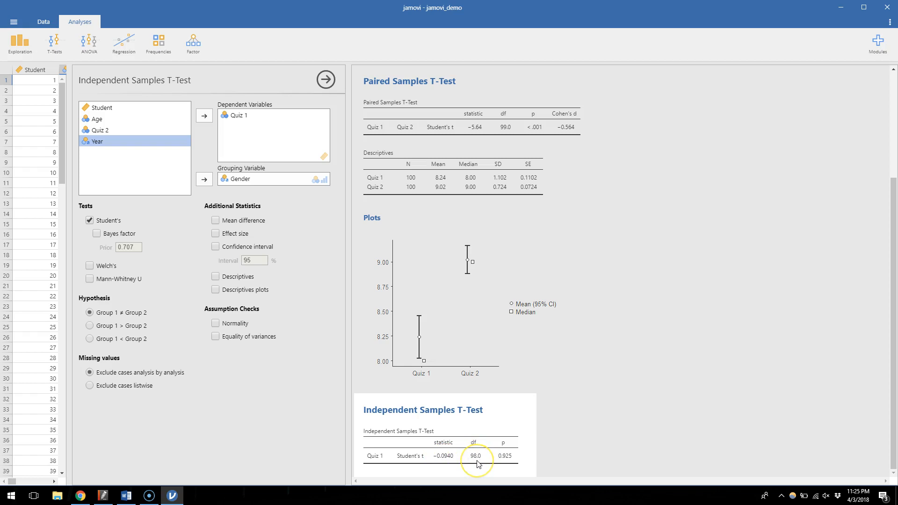
{"action": "mouse_move", "coordinate": [478, 464]}
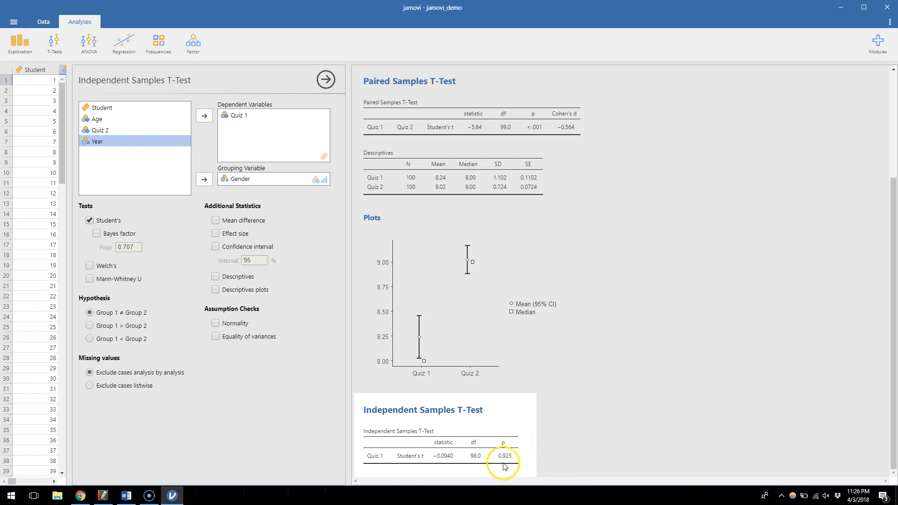
{"action": "mouse_move", "coordinate": [510, 471]}
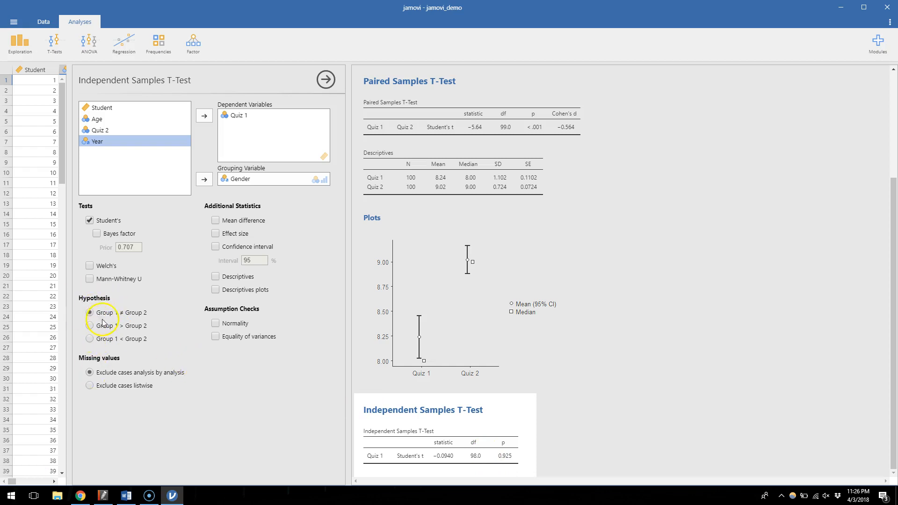
Step: Enable Effect size (Cohen's d) and Descriptives under Additional Statistics
{"action": "left_click", "coordinate": [90, 313]}
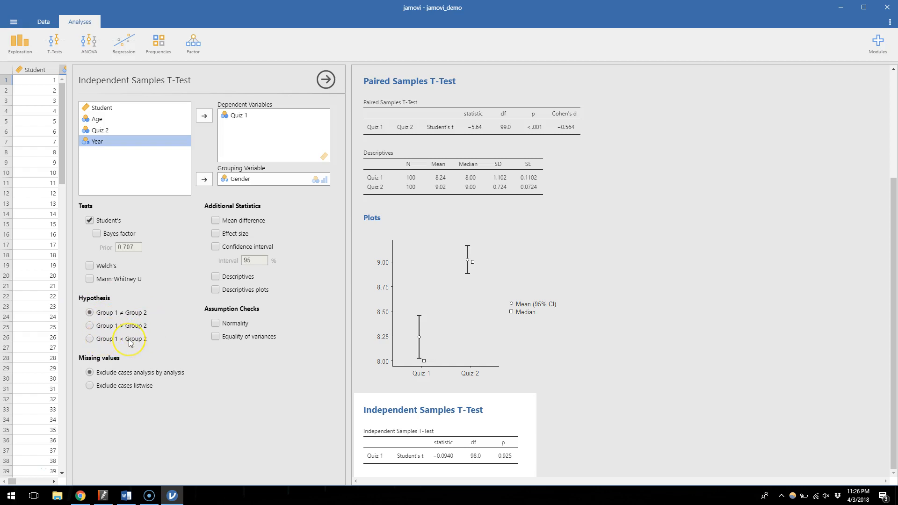
{"action": "mouse_move", "coordinate": [242, 234]}
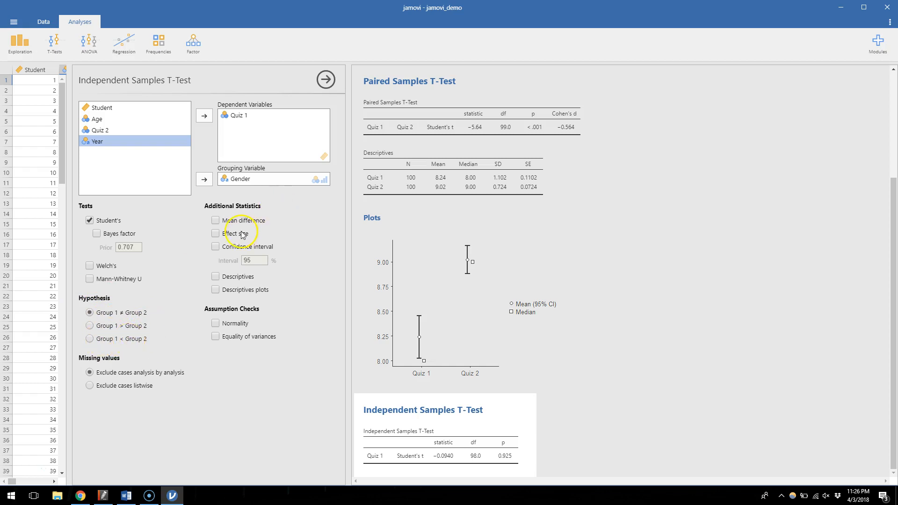
{"action": "left_click", "coordinate": [216, 234]}
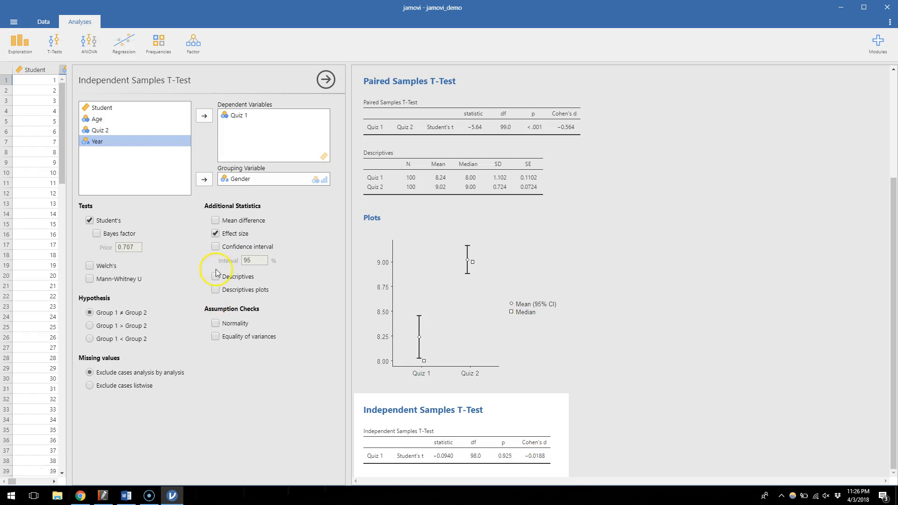
{"action": "left_click", "coordinate": [216, 276]}
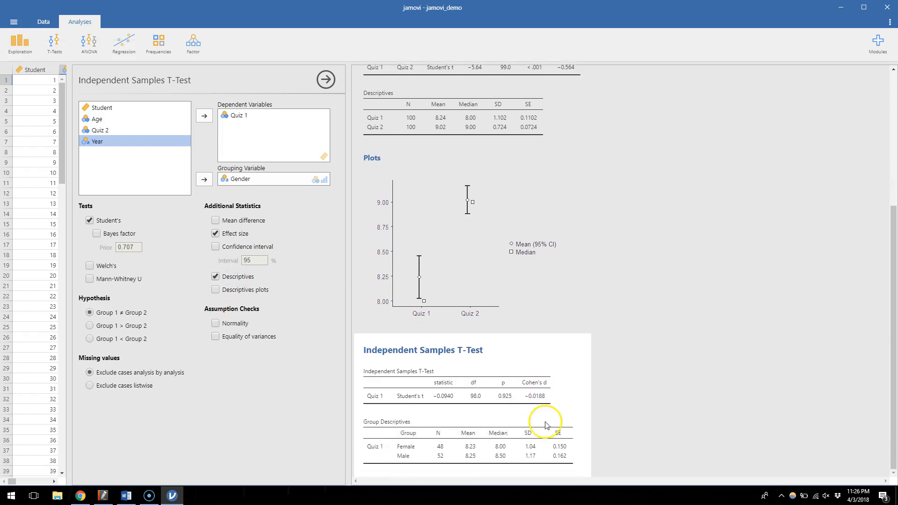
{"action": "mouse_move", "coordinate": [474, 453]}
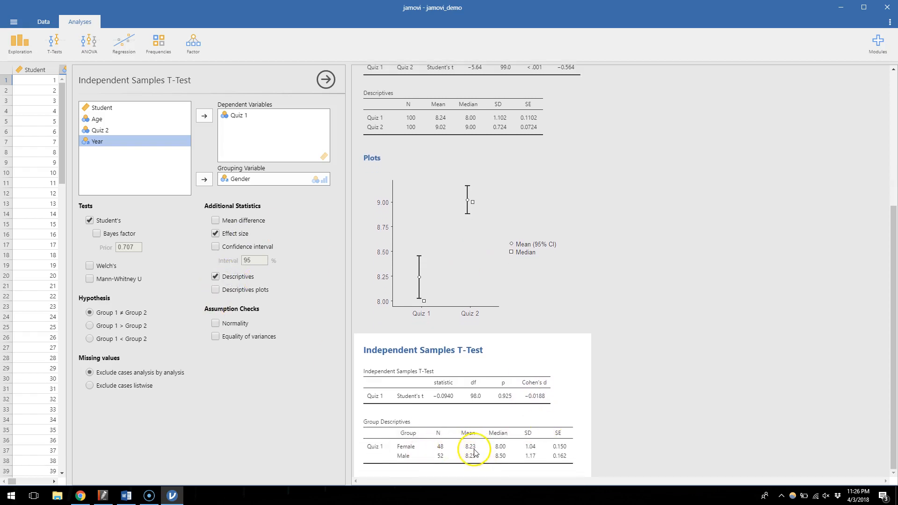
{"action": "mouse_move", "coordinate": [500, 462]}
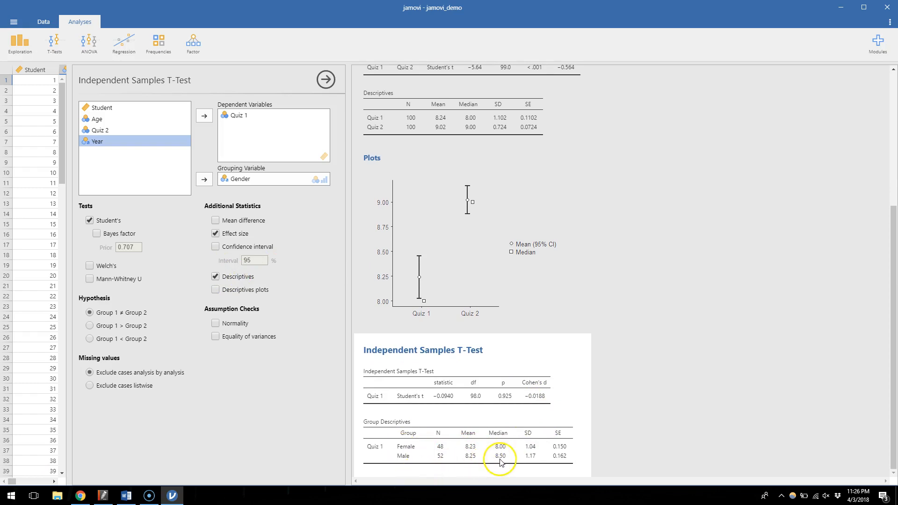
{"action": "mouse_move", "coordinate": [413, 466]}
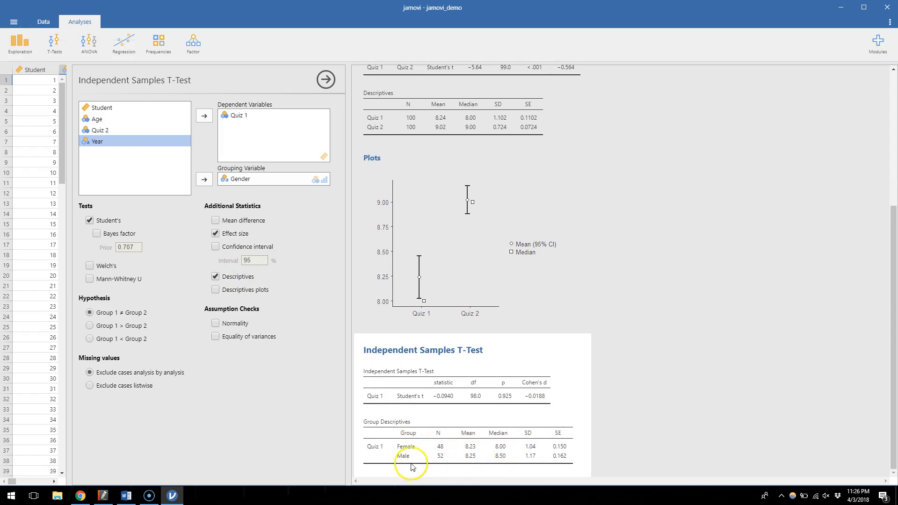
{"action": "mouse_move", "coordinate": [452, 456]}
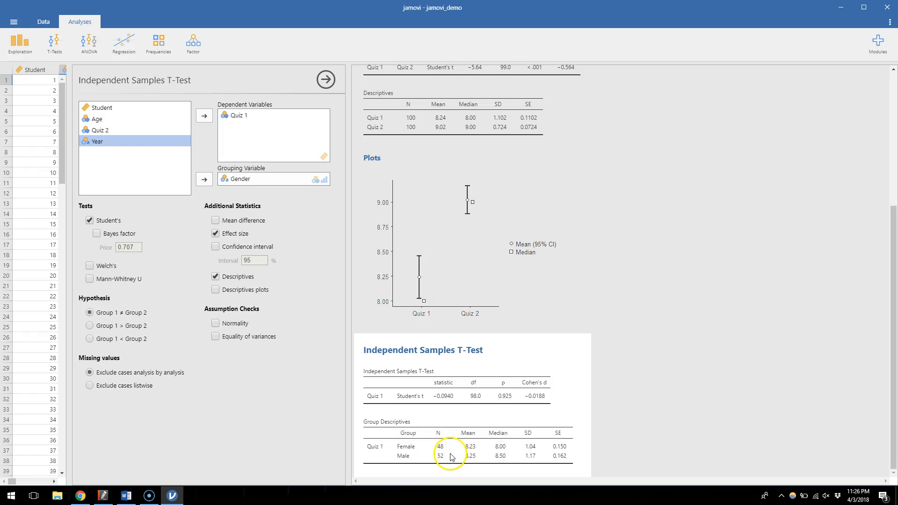
{"action": "mouse_move", "coordinate": [475, 454]}
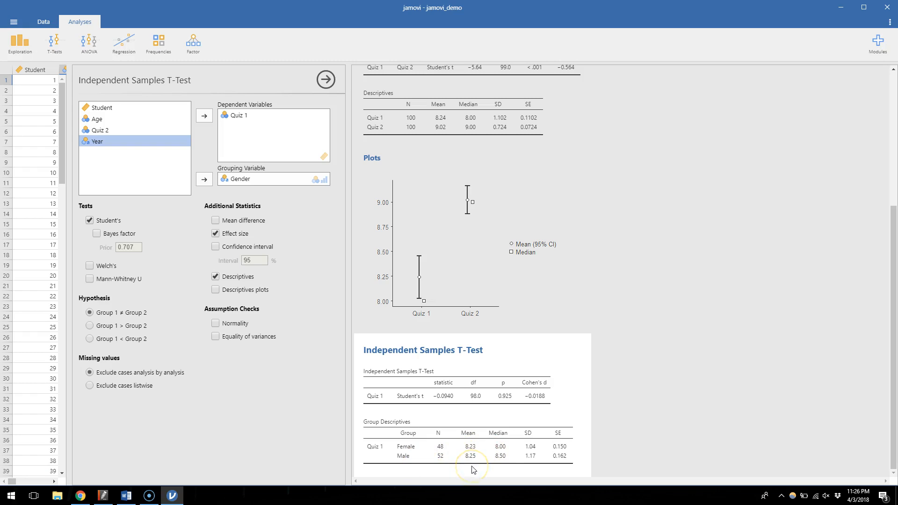
{"action": "mouse_move", "coordinate": [472, 469]}
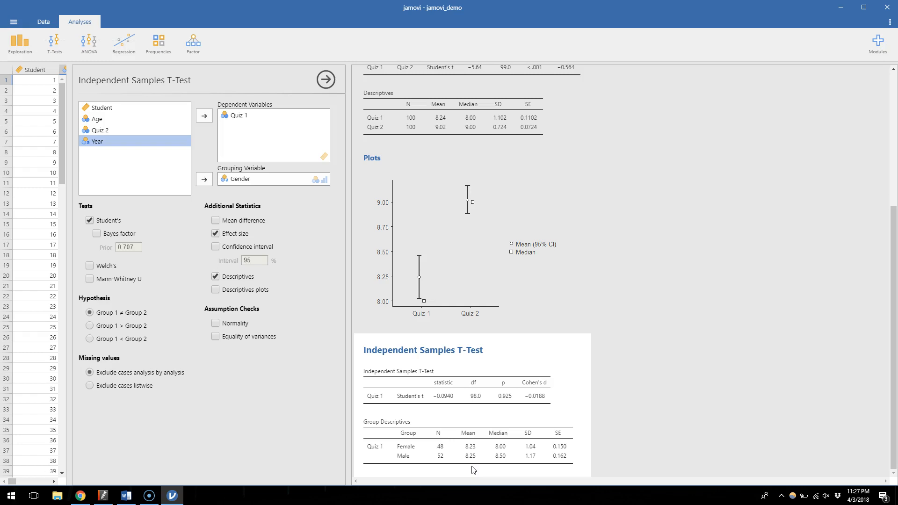
{"action": "mouse_move", "coordinate": [163, 176]}
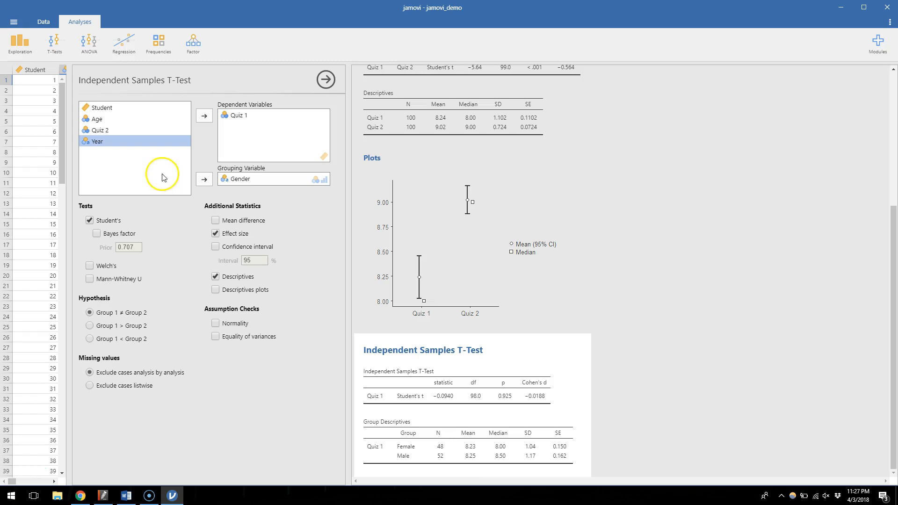
Step: Add Quiz 2 as a second dependent variable alongside Quiz 1
{"action": "left_click", "coordinate": [97, 130]}
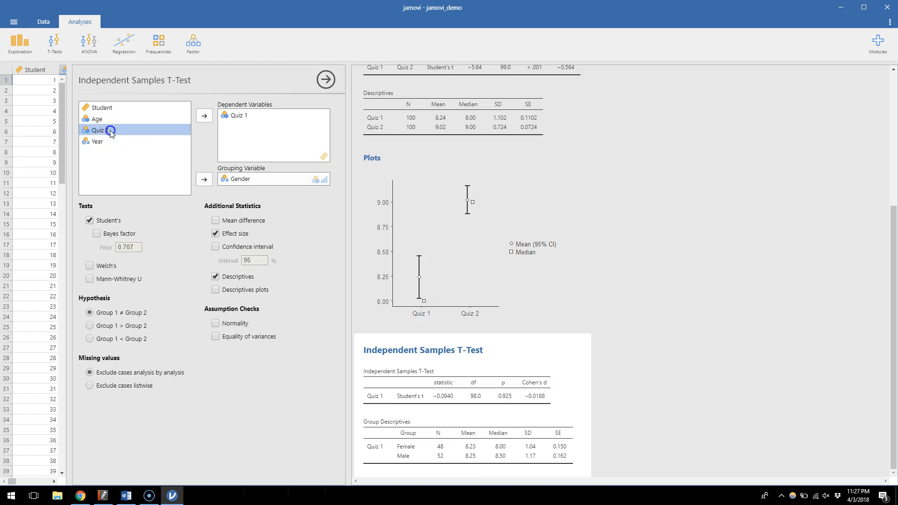
{"action": "left_click", "coordinate": [204, 116]}
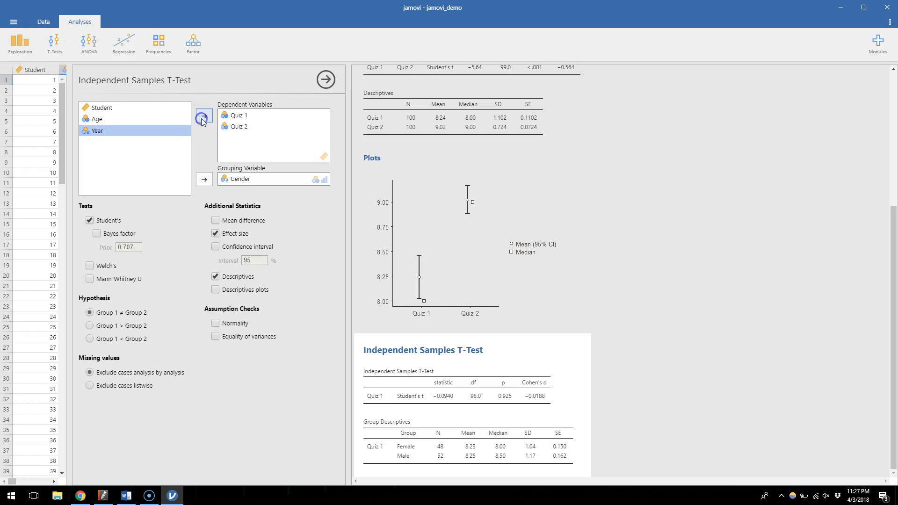
{"action": "left_click", "coordinate": [204, 115]}
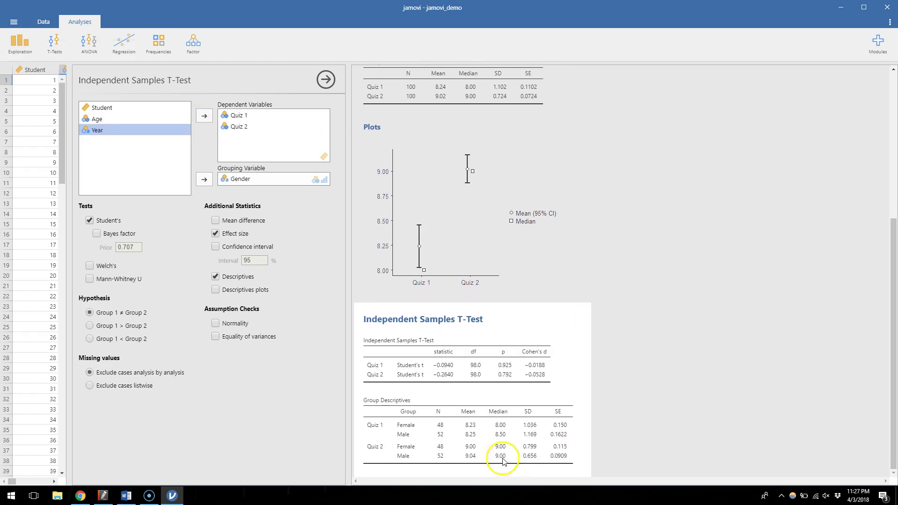
{"action": "mouse_move", "coordinate": [458, 446]}
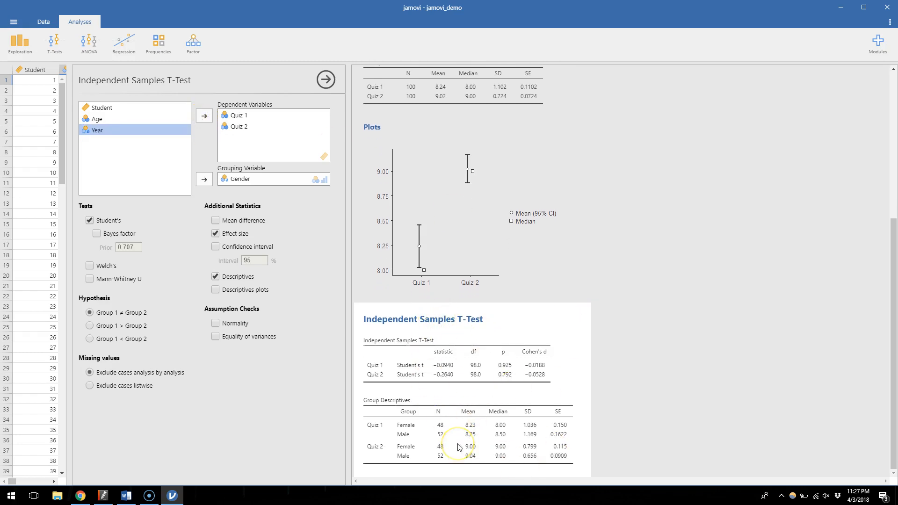
{"action": "mouse_move", "coordinate": [506, 385]}
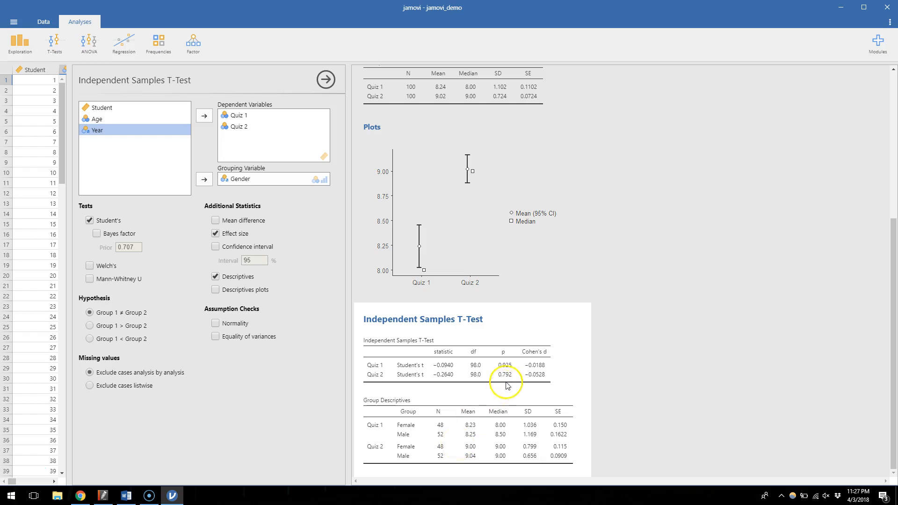
{"action": "mouse_move", "coordinate": [452, 388]}
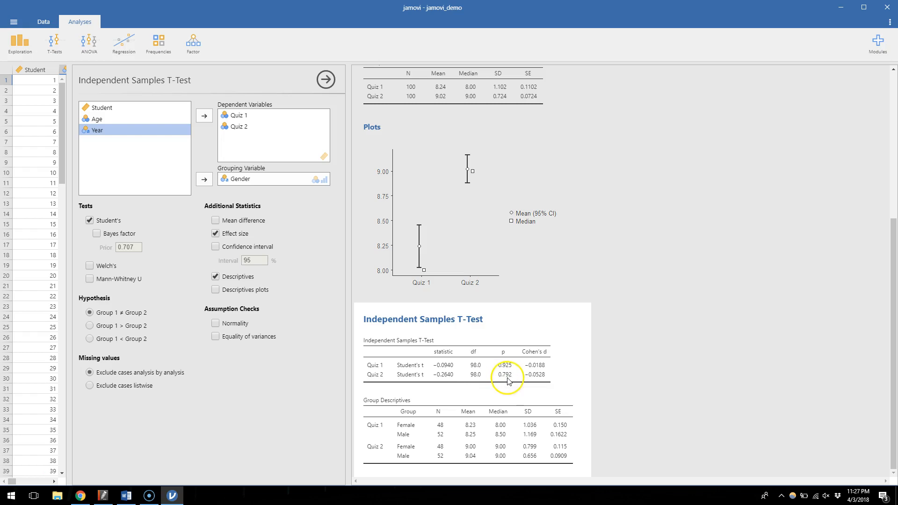
{"action": "mouse_move", "coordinate": [508, 380]}
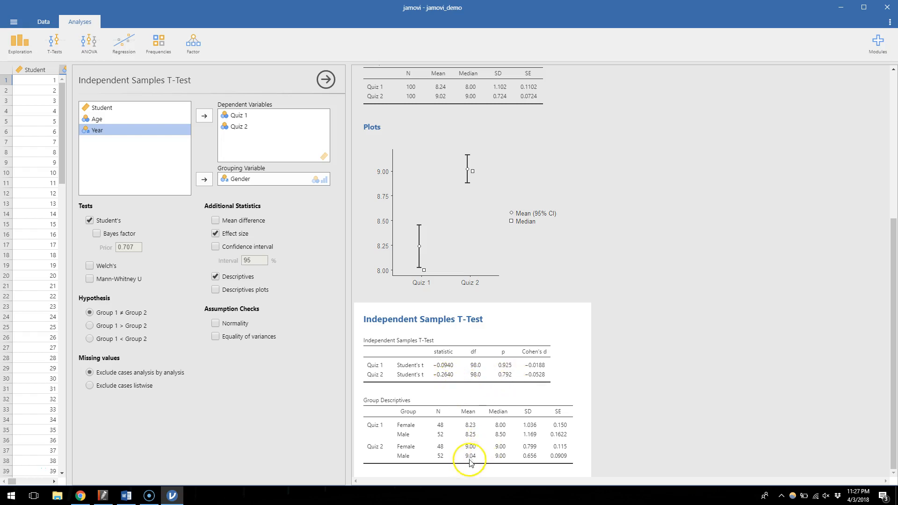
{"action": "mouse_move", "coordinate": [482, 455]}
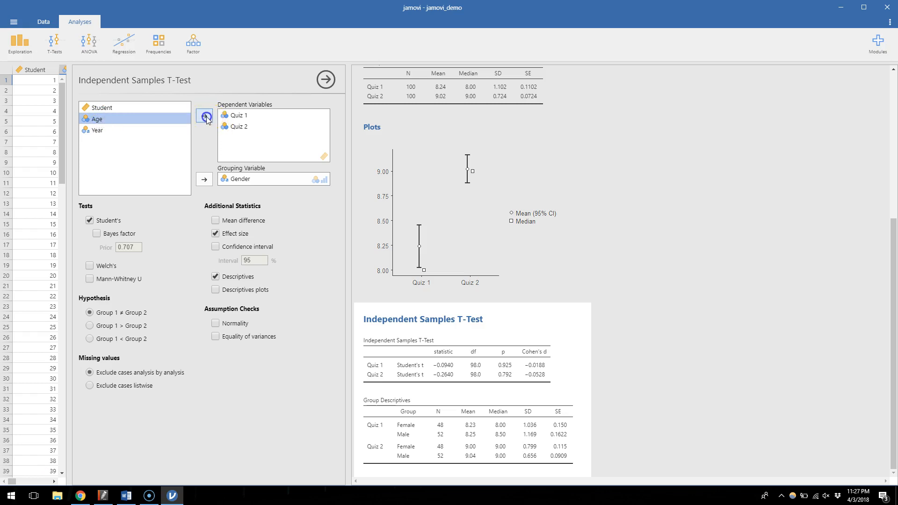
Step: Add Age as a third dependent variable in the gender t-test
{"action": "left_click", "coordinate": [204, 116]}
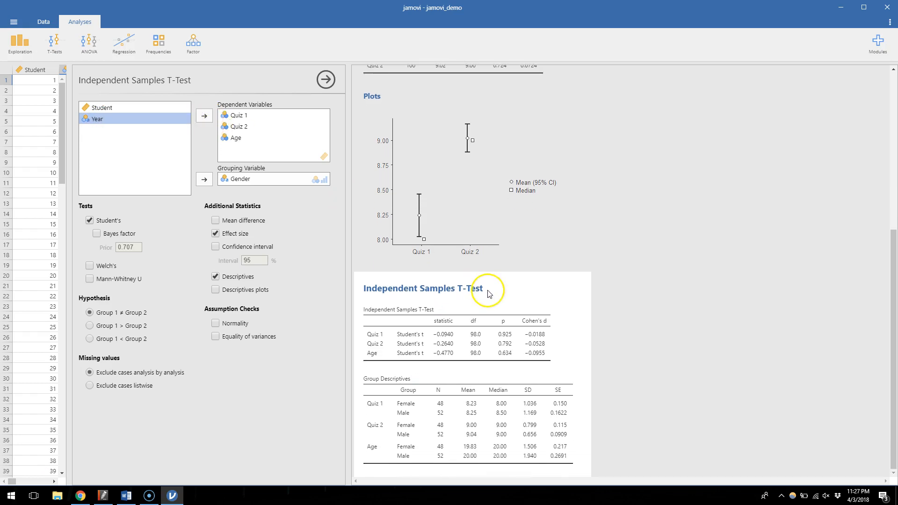
{"action": "mouse_move", "coordinate": [506, 359]}
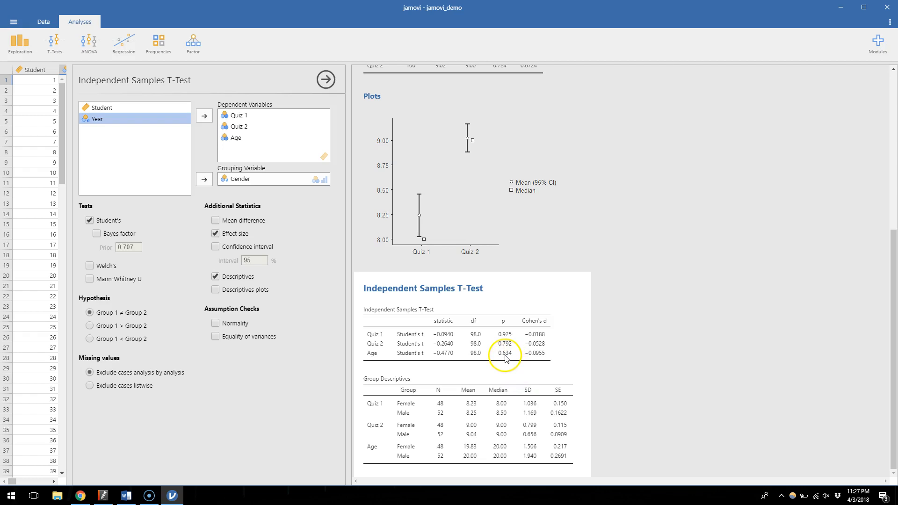
{"action": "mouse_move", "coordinate": [104, 149]}
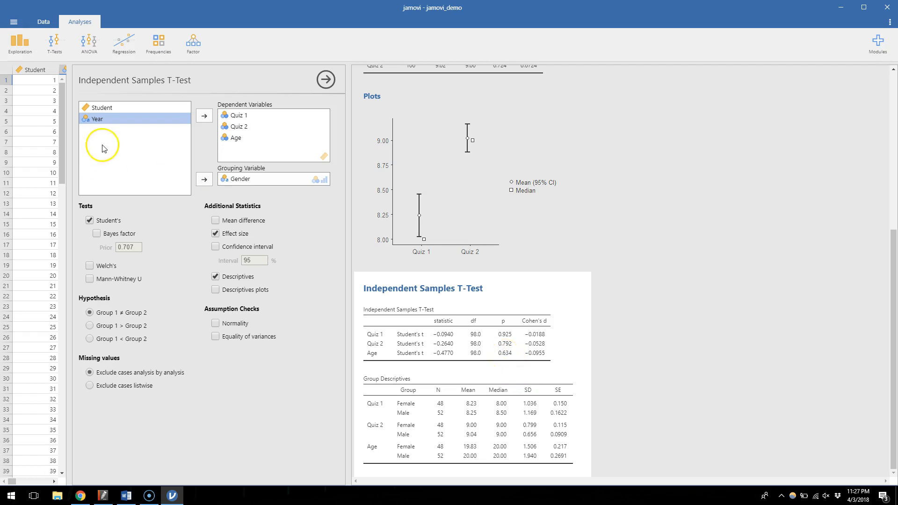
{"action": "mouse_move", "coordinate": [298, 127]}
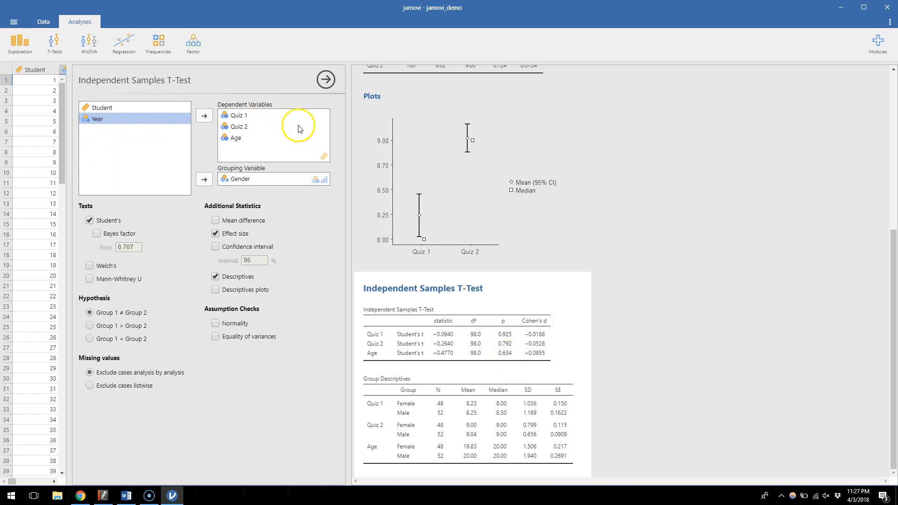
{"action": "mouse_move", "coordinate": [389, 343]}
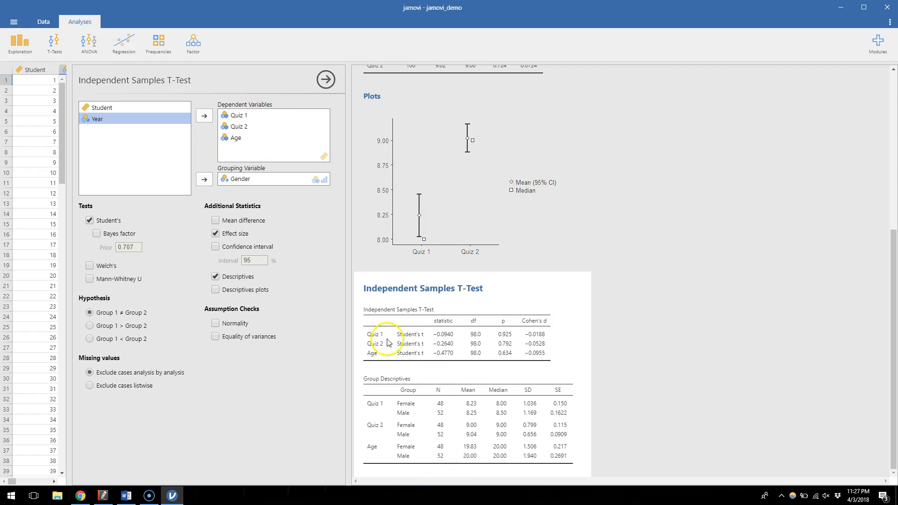
{"action": "mouse_move", "coordinate": [530, 382]}
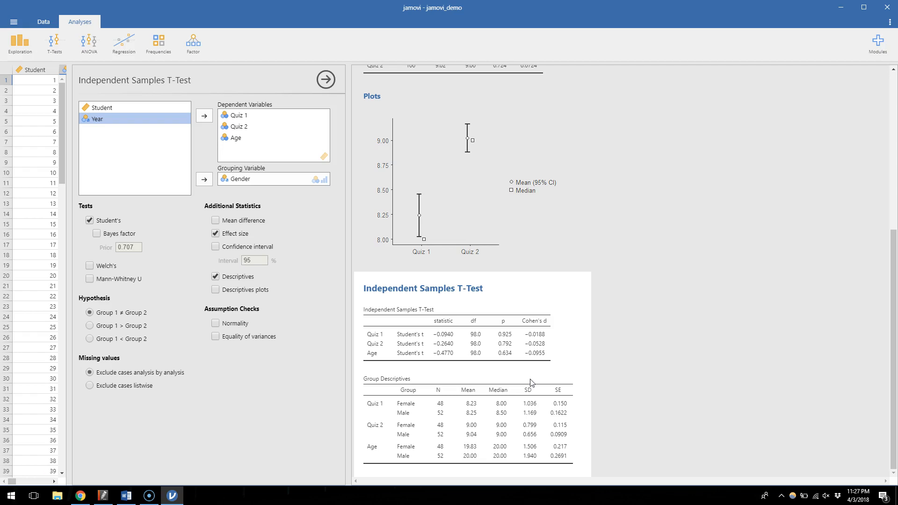
{"action": "mouse_move", "coordinate": [348, 245]}
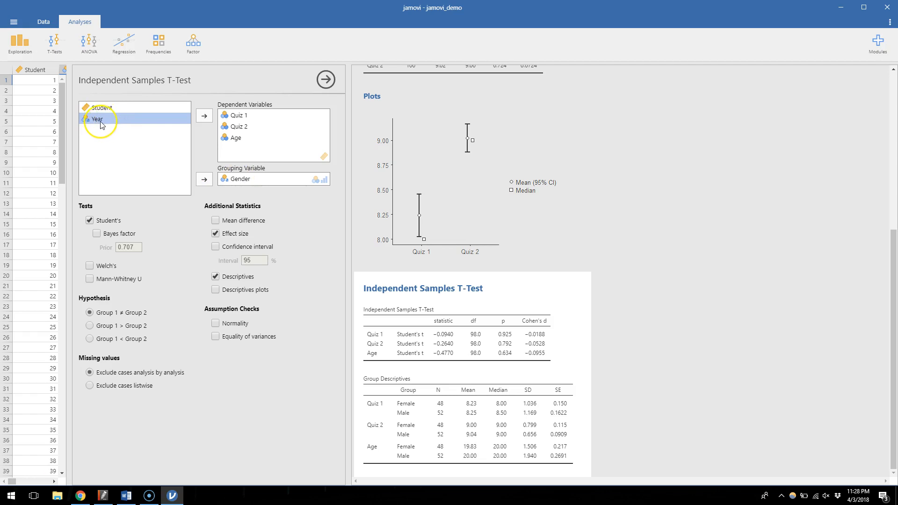
{"action": "mouse_move", "coordinate": [138, 139]}
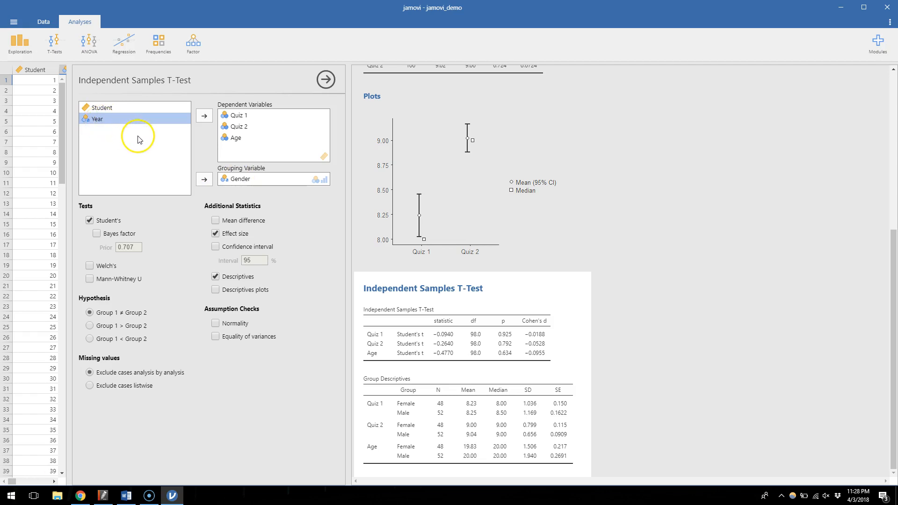